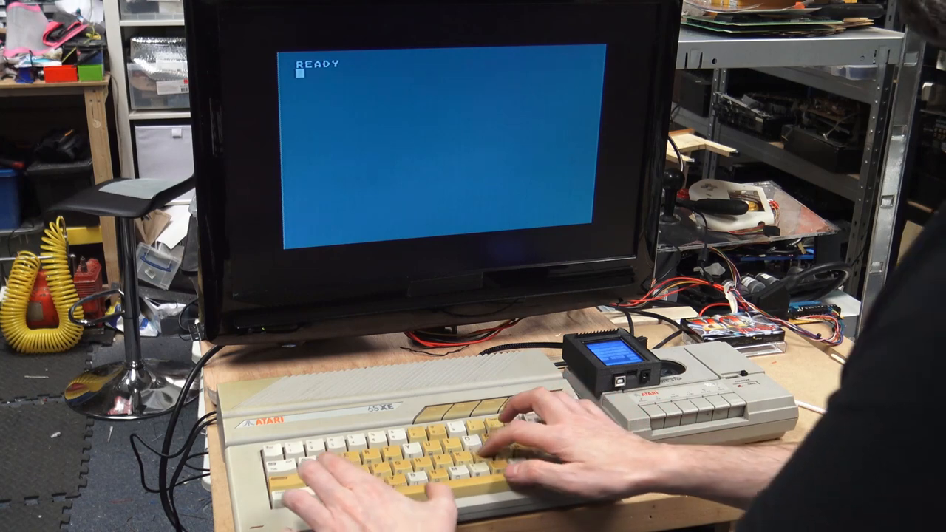
{"action": "type", "text": "LOAD \"D"}
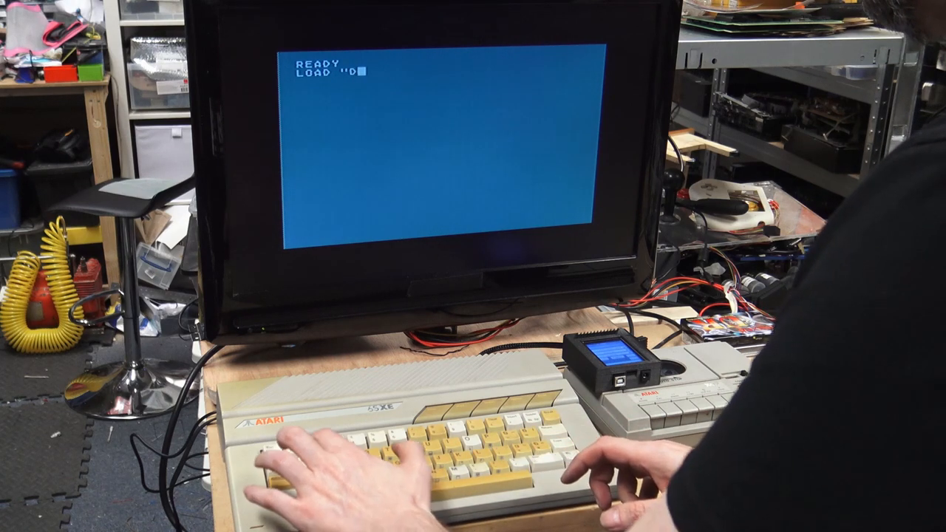
{"action": "type", "text": "2:"}
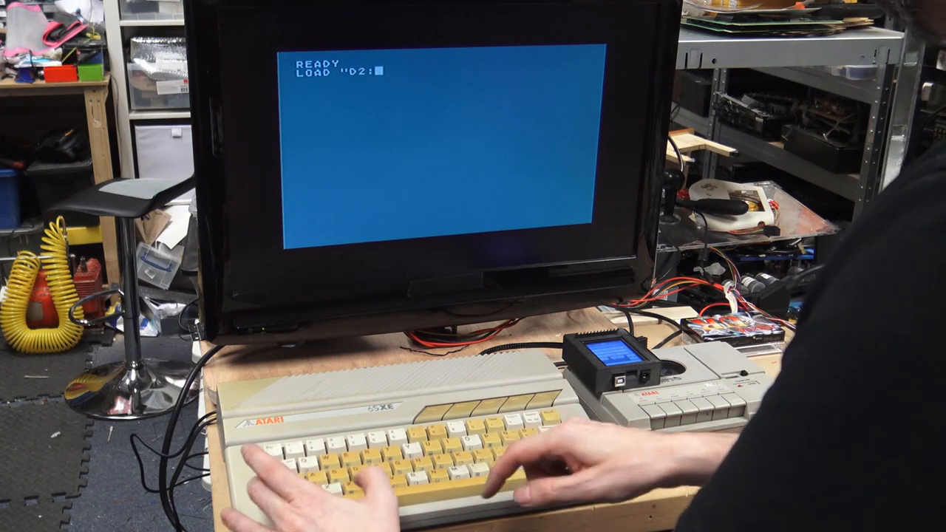
{"action": "type", "text": "TEST"}
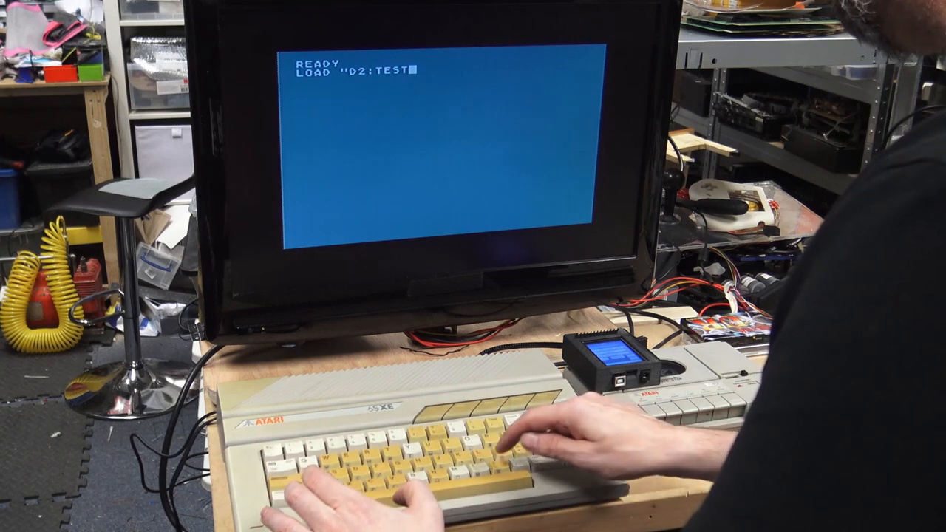
{"action": "type", "text": ".BAS"}
{"action": "type", "text": "10 PRINT \"A"}
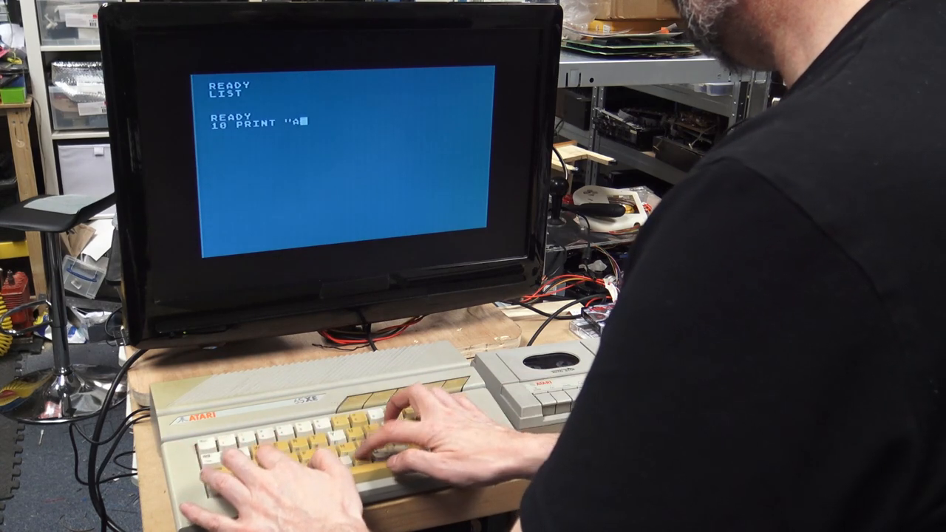
{"action": "type", "text": "NOTHER"}
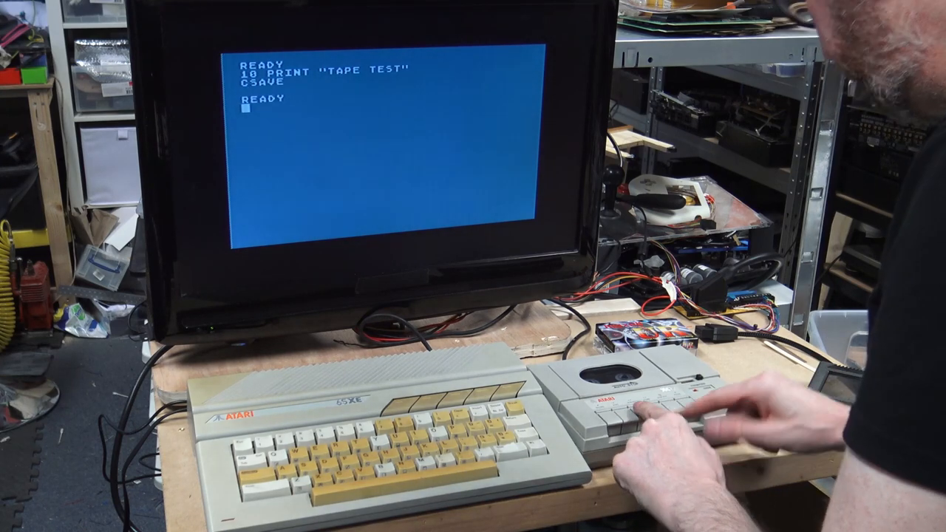
{"action": "type", "text": "N"}
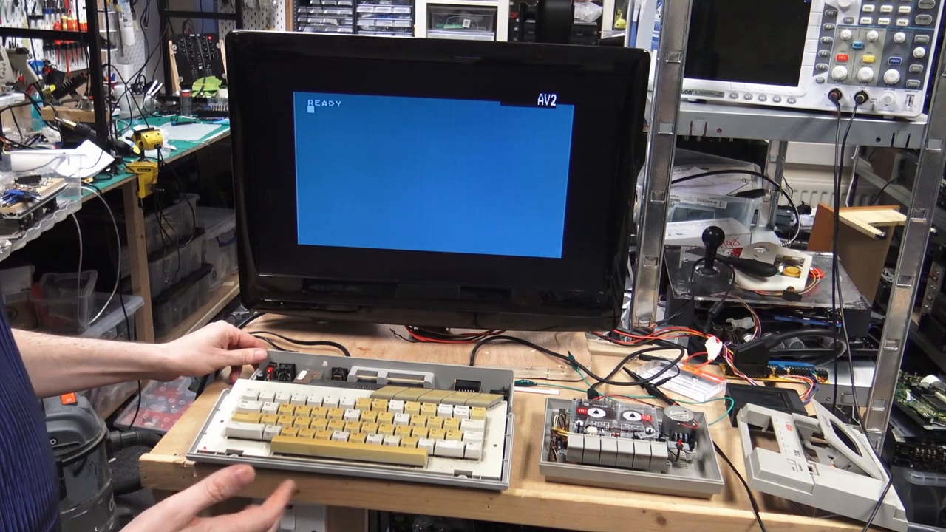
{"action": "type", "text": "10 PRINT \"ANOTHER TAPE TEST\""}
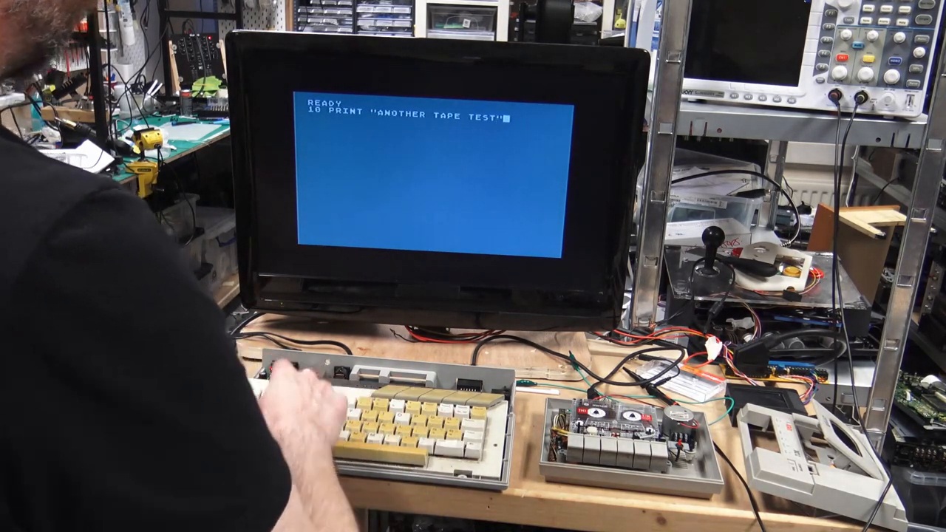
{"action": "type", "text": "CSAVE"}
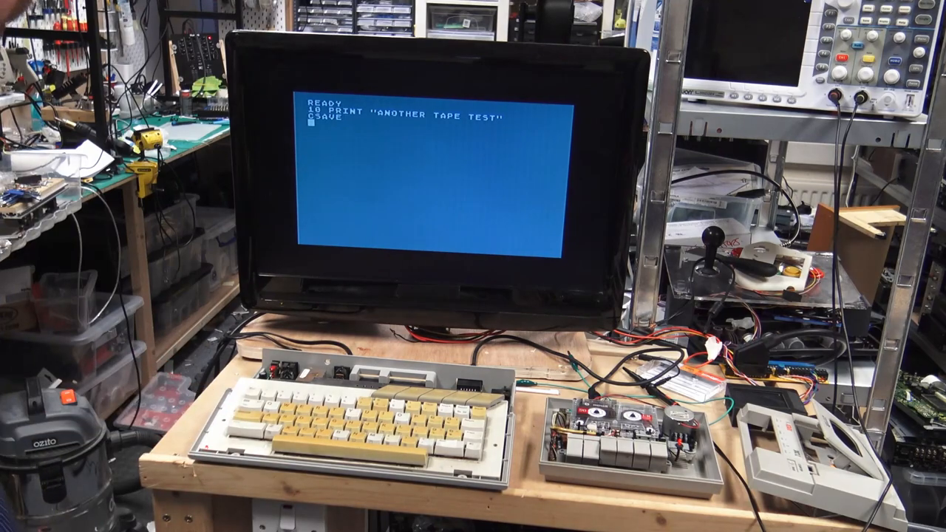